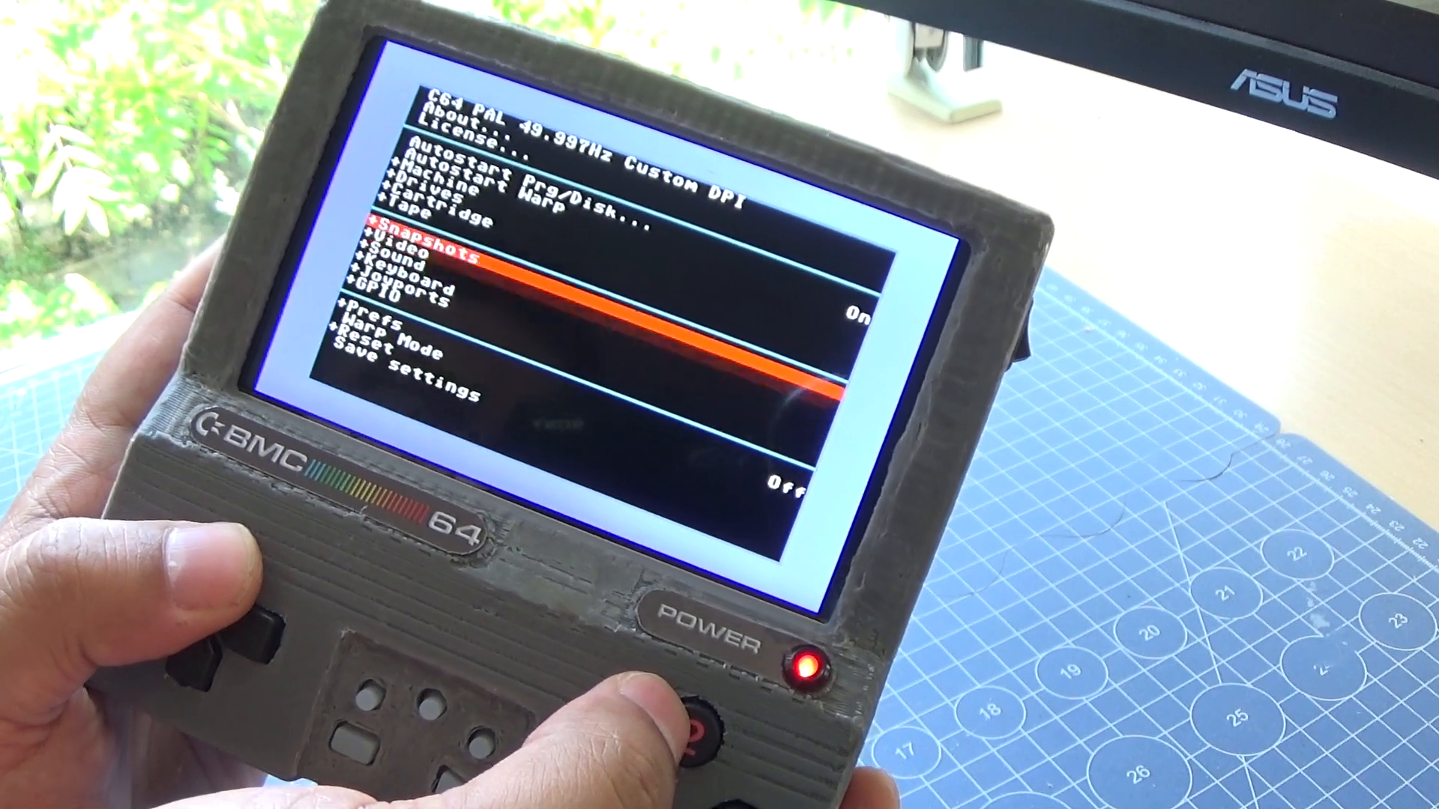
- Collapse the expanded settings sections and choose Autostart Prg/Disk... to reach the SD:/ root browser
key(up)
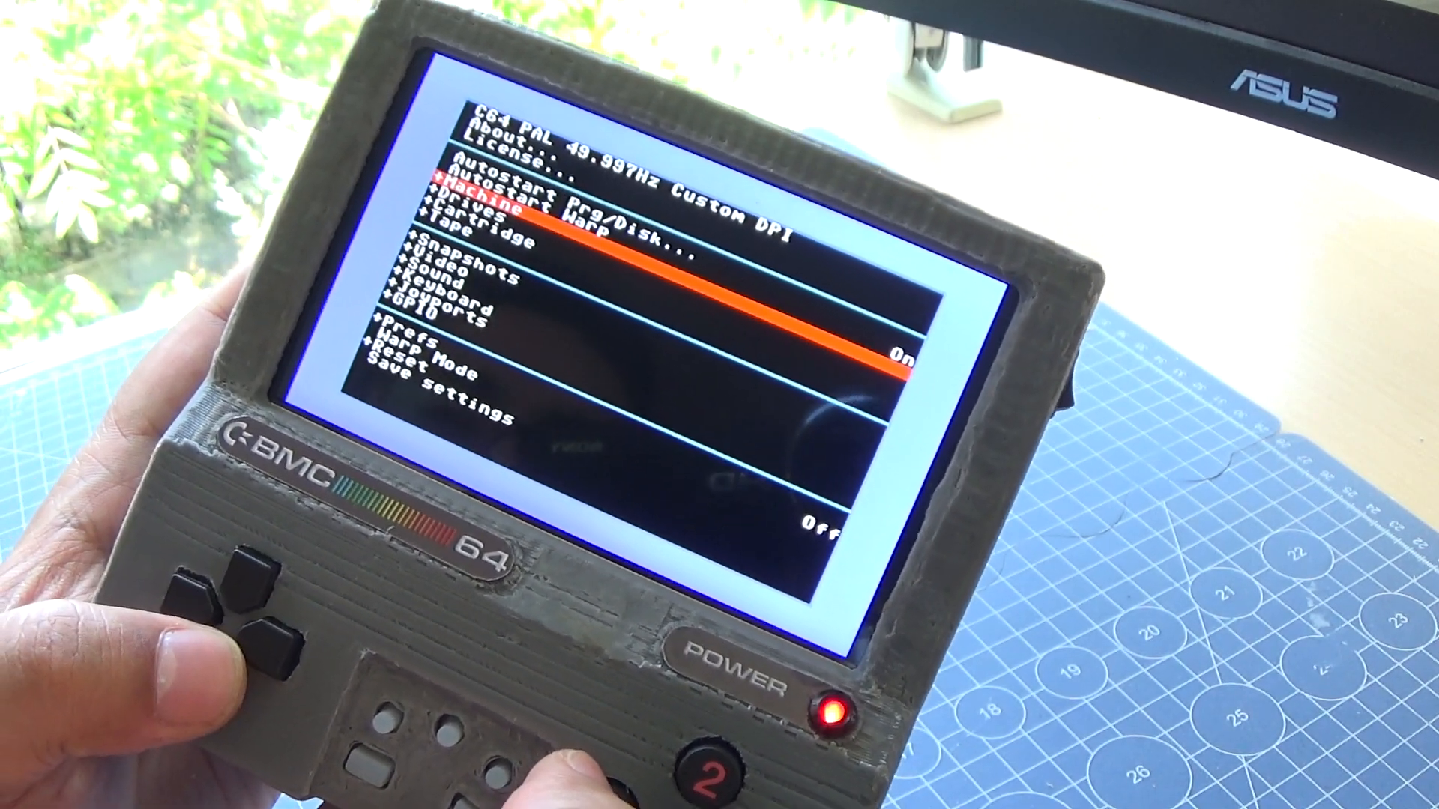
key(Down)
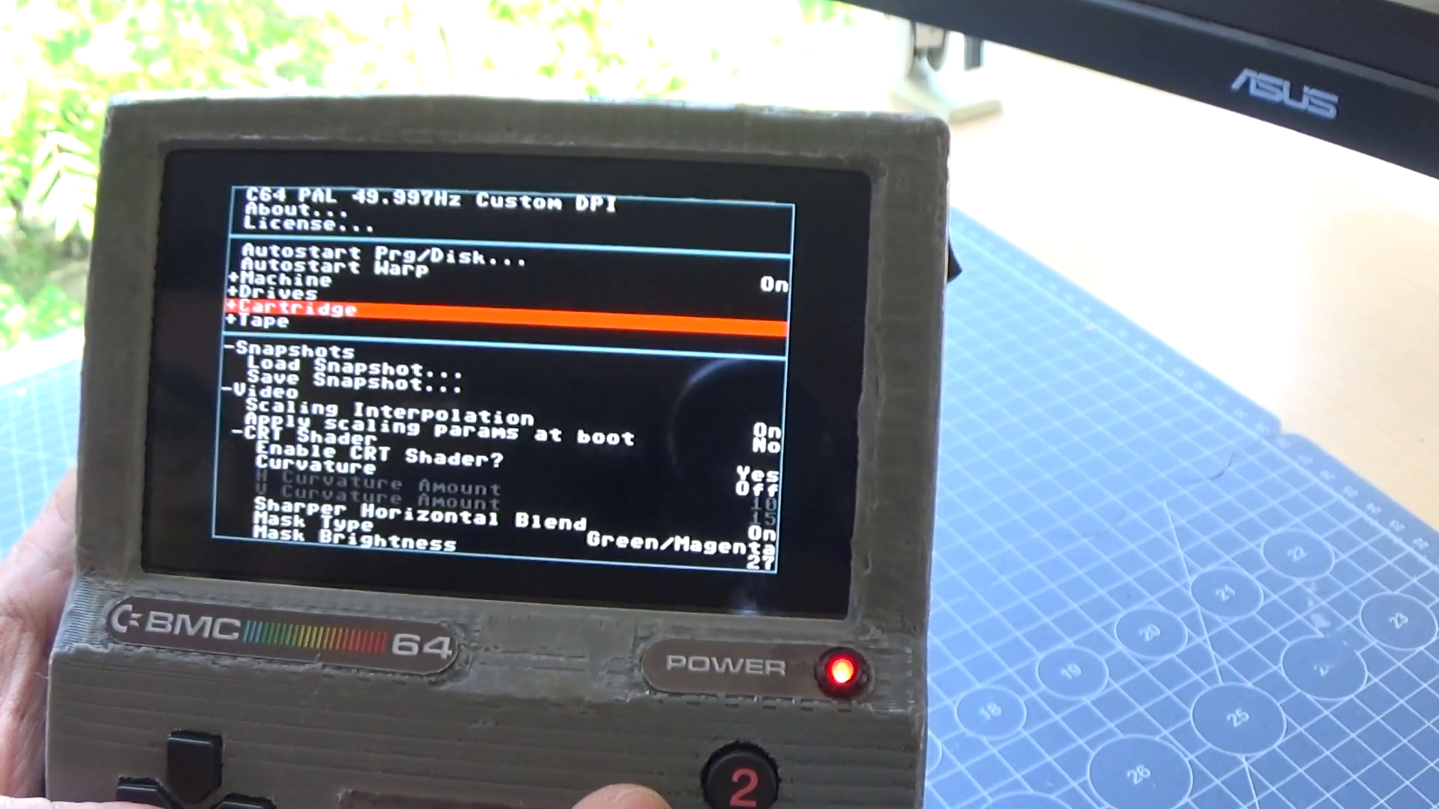
key(Down)
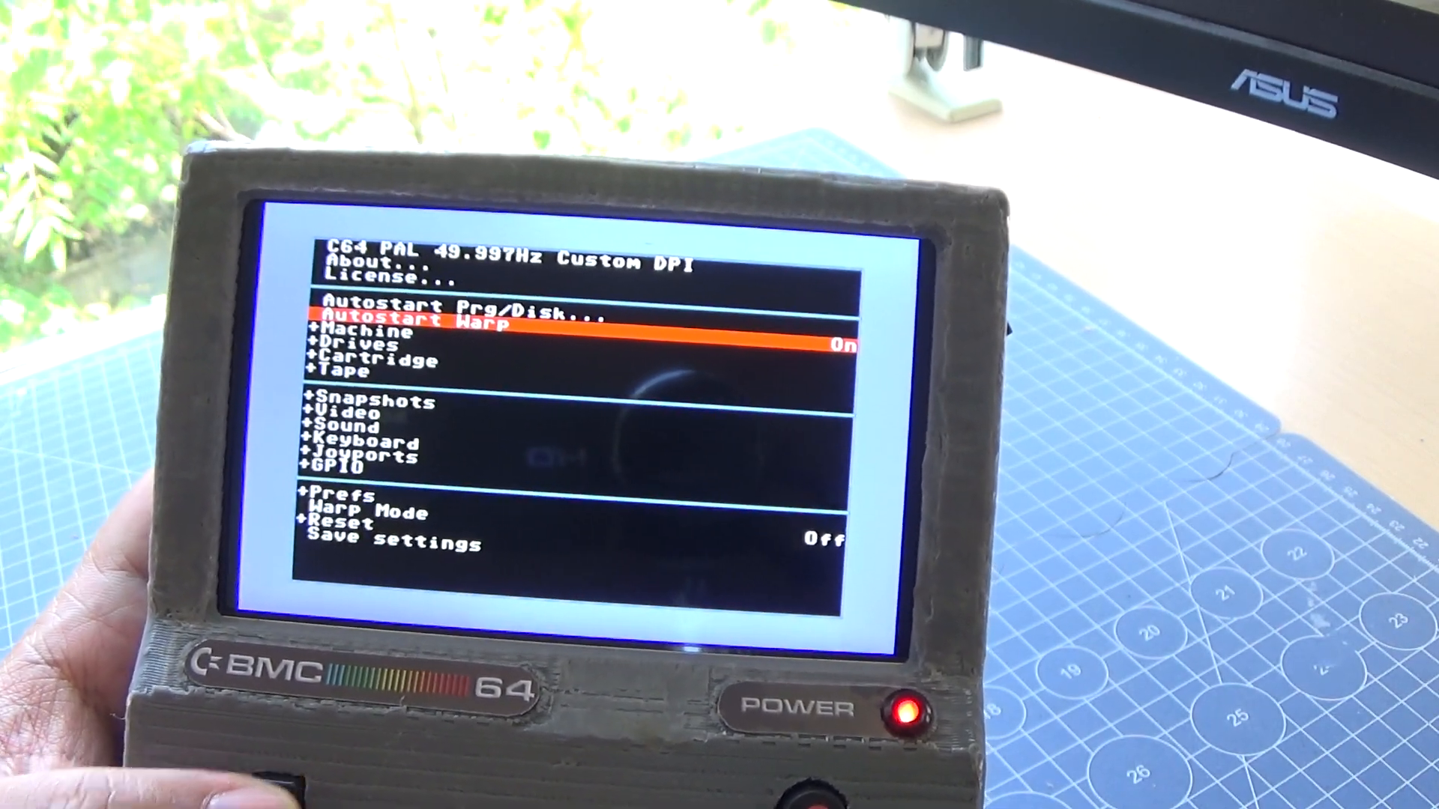
key(Down)
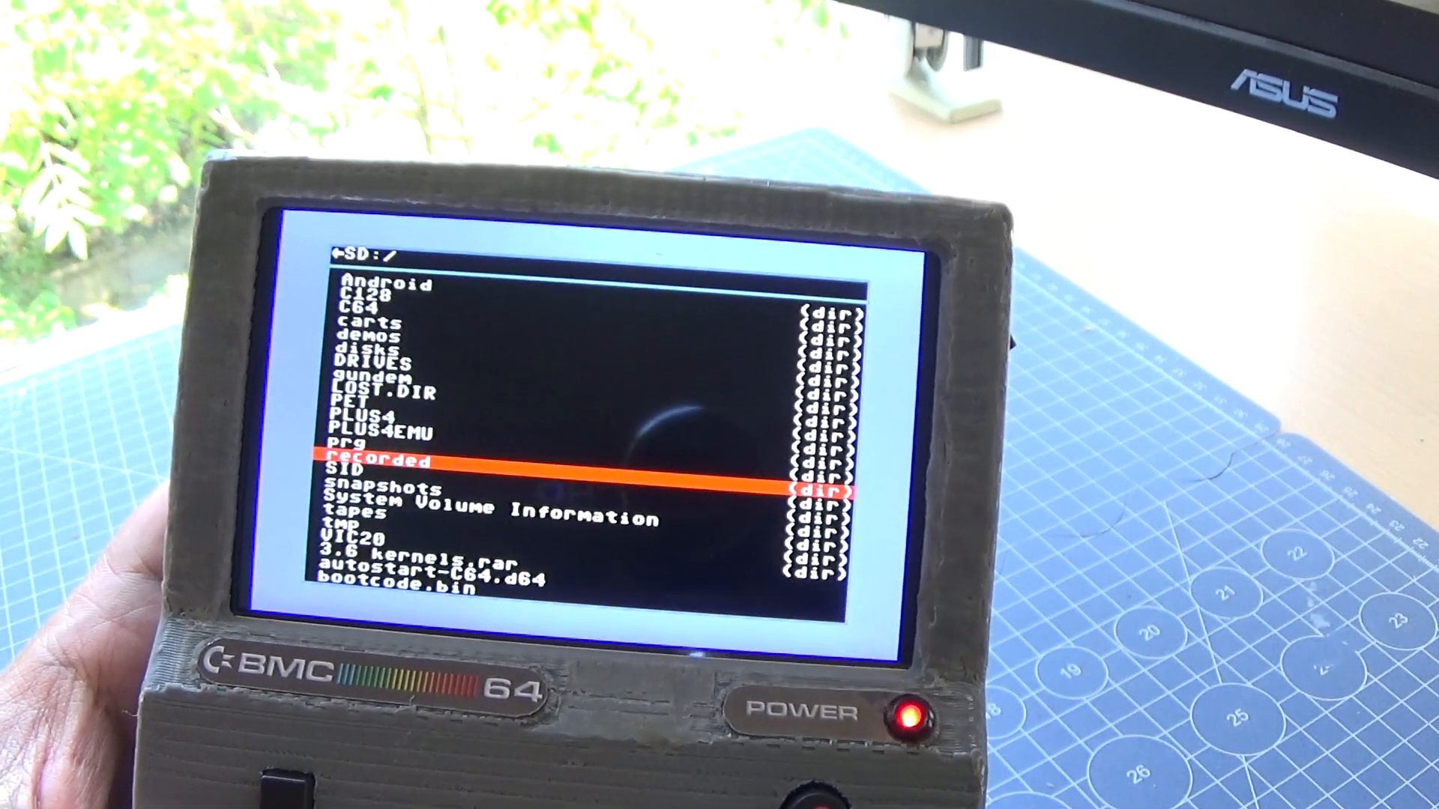
- Enter the prg folder and autostart excess7fix.prg so the C64 begins searching and loading it
key(down)
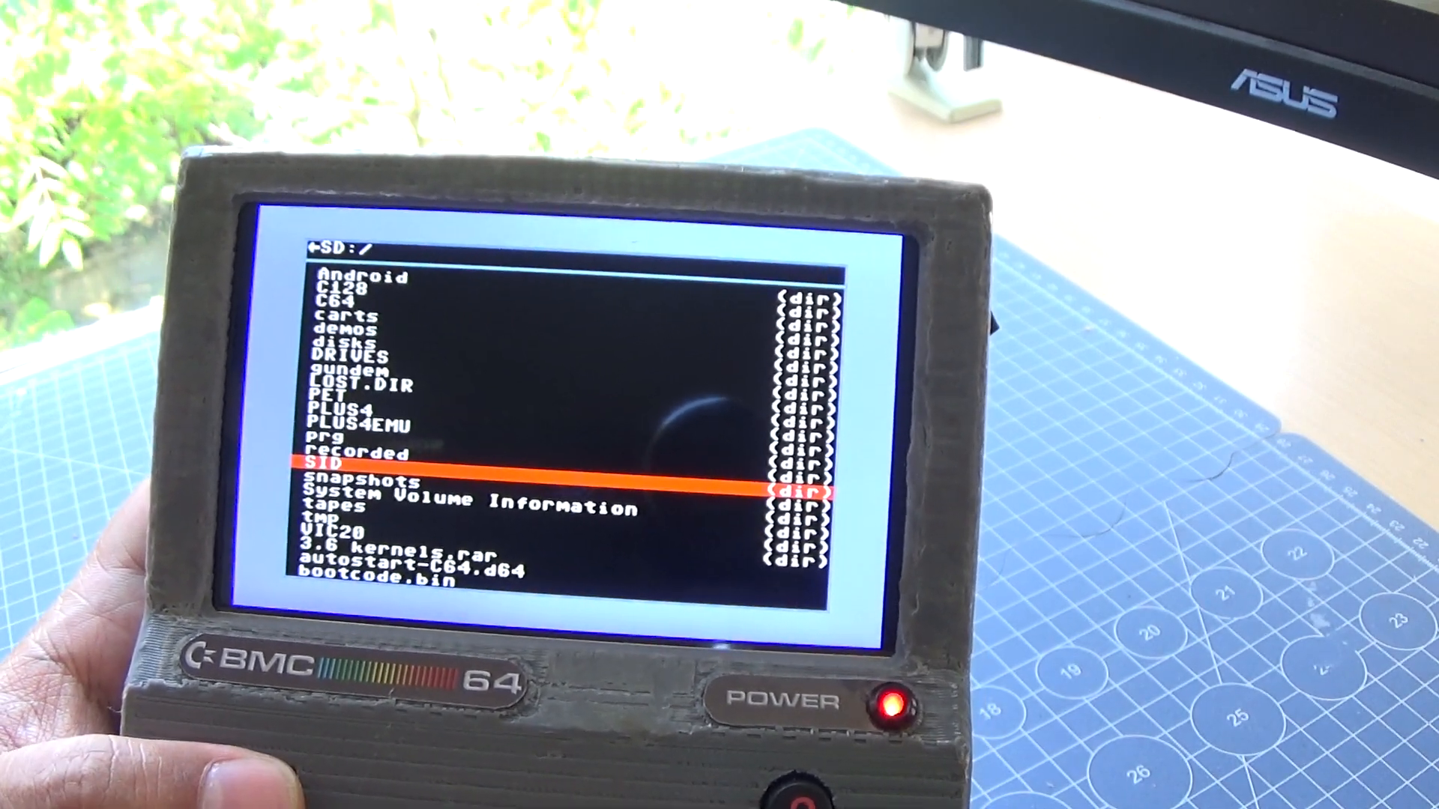
key(up)
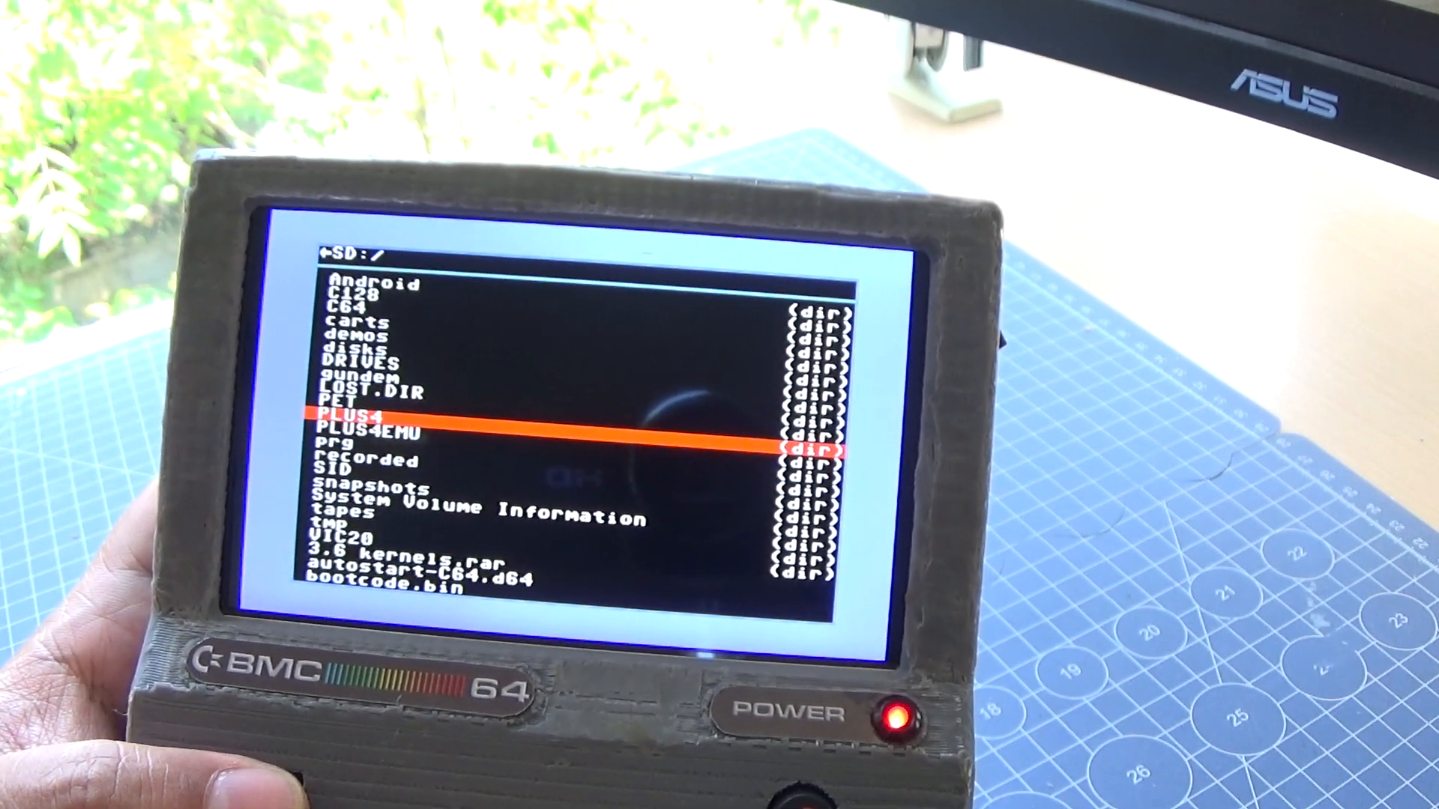
key(down)
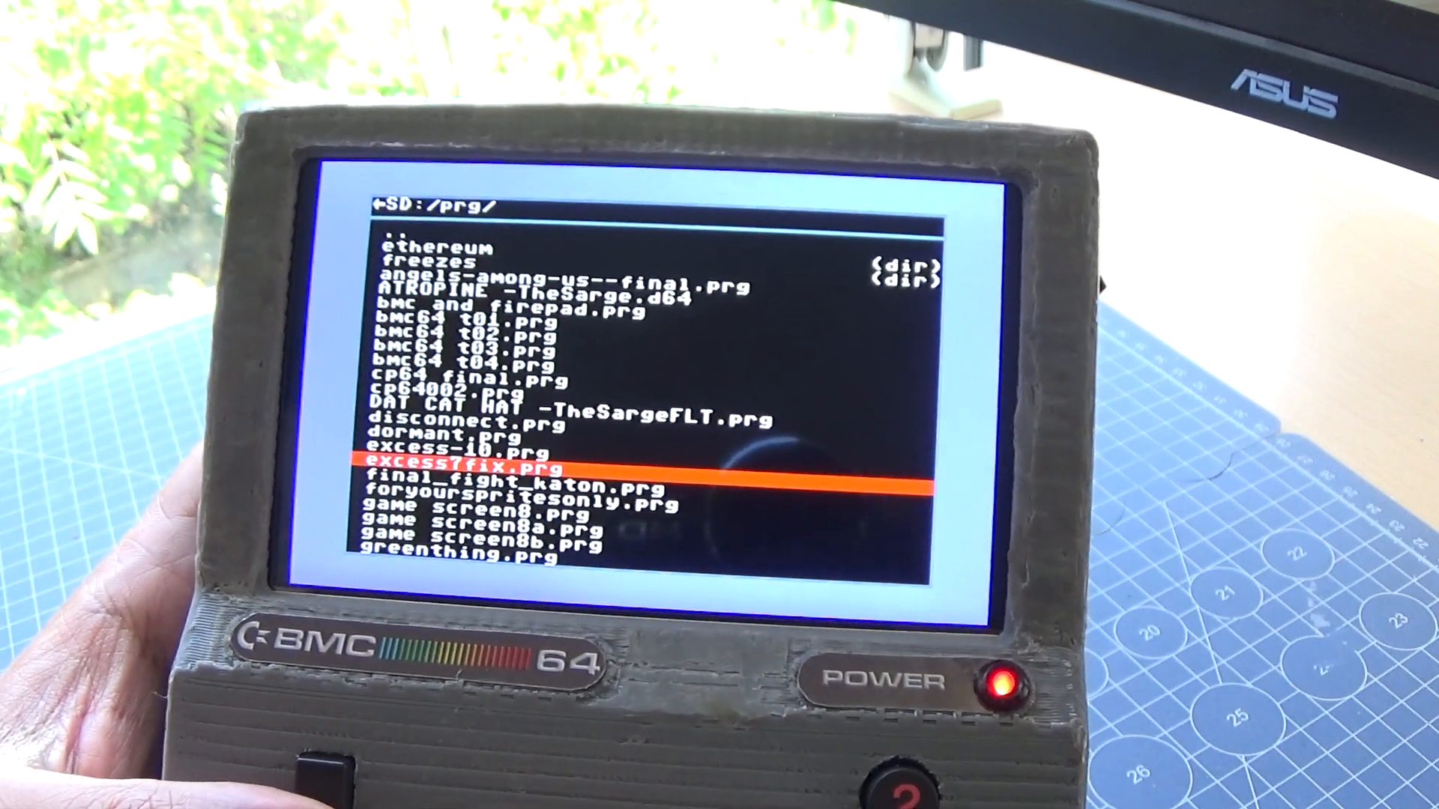
key(return)
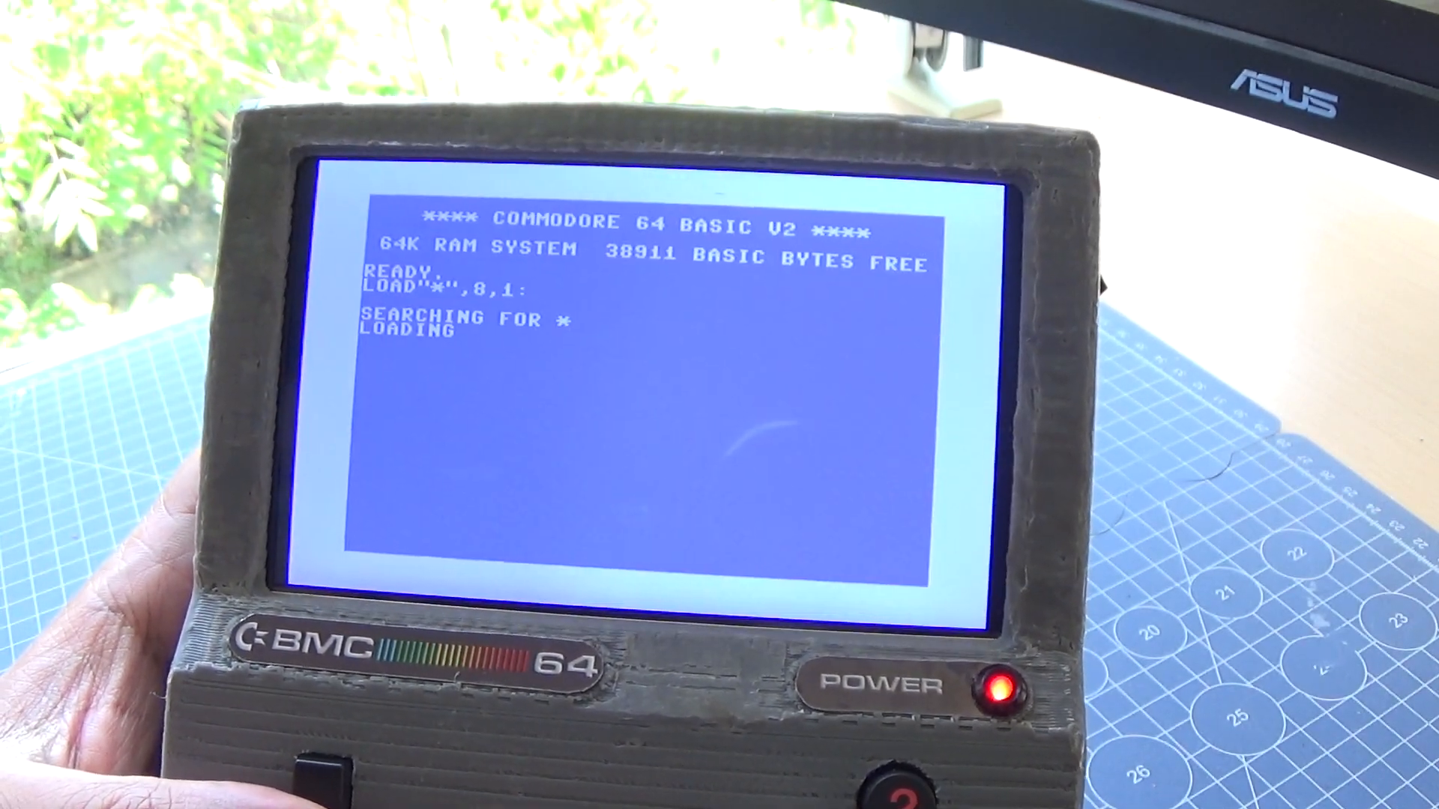